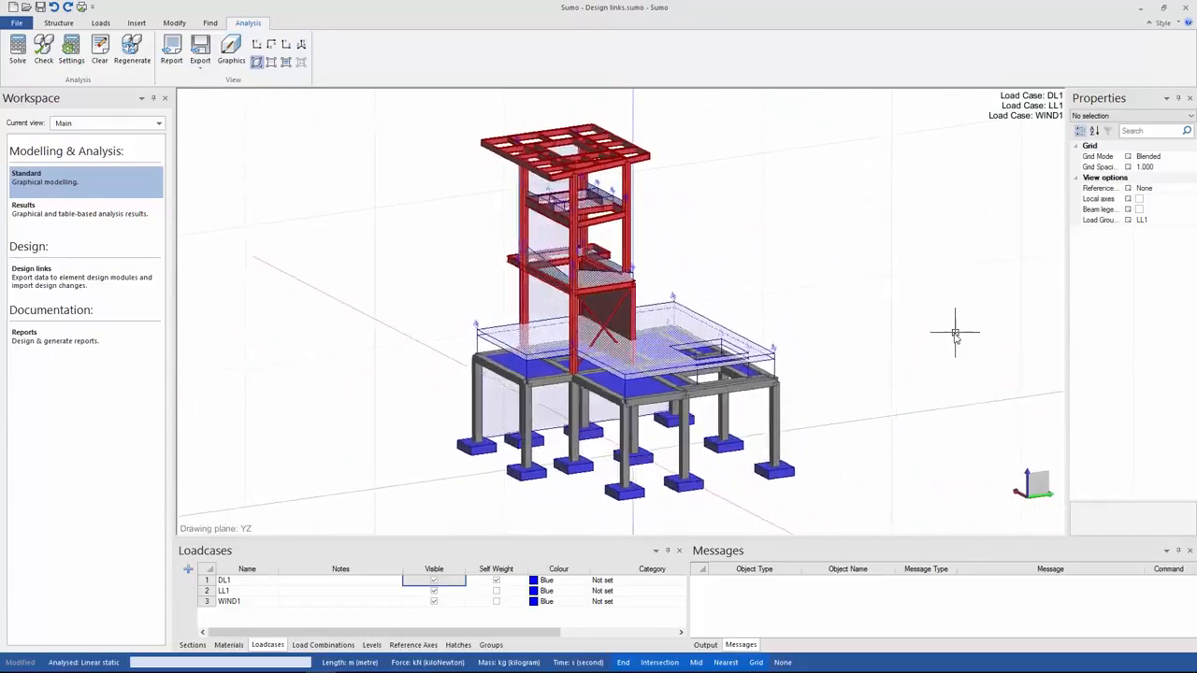
- Orbit the structural model to view it from another side
left_click_drag(618, 318, 851, 346)
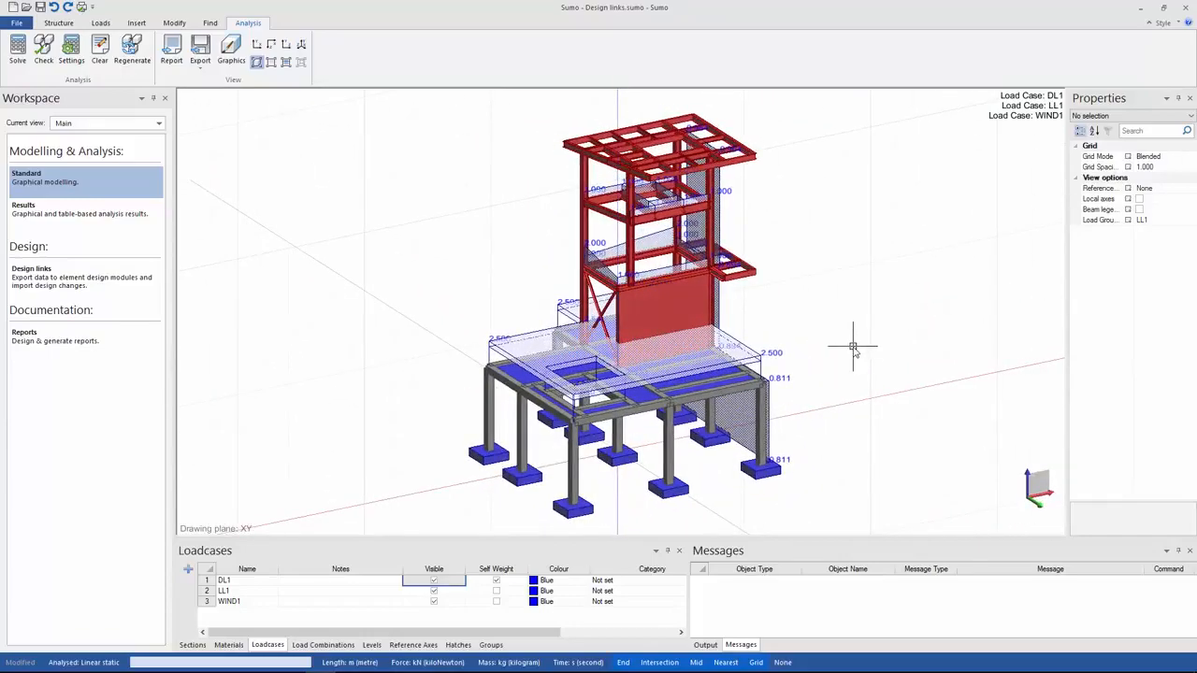
mouse_move(241, 230)
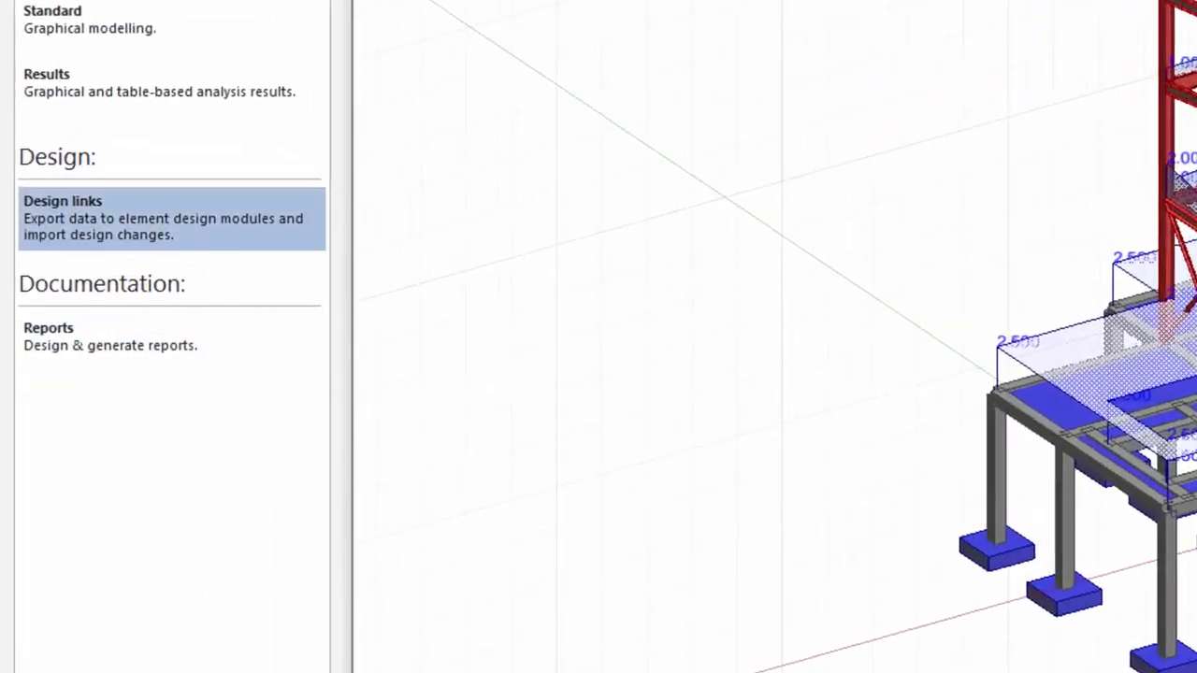
- Add a rectangular column design group and rename it
left_click(475, 622)
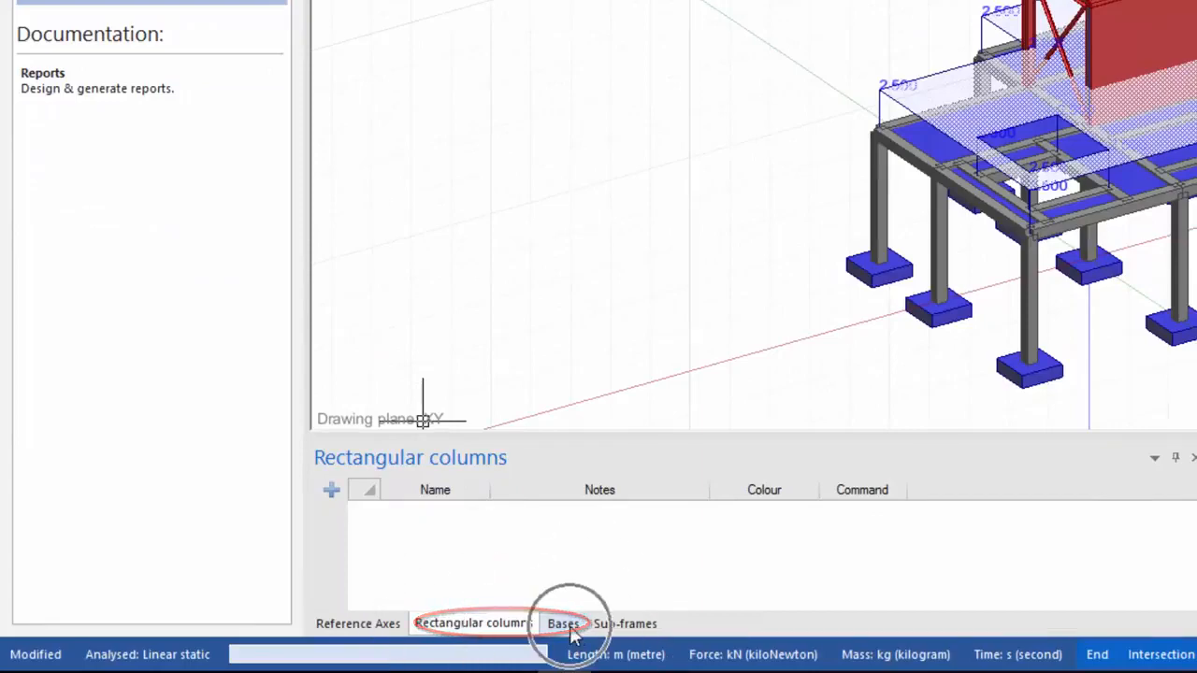
left_click(562, 624)
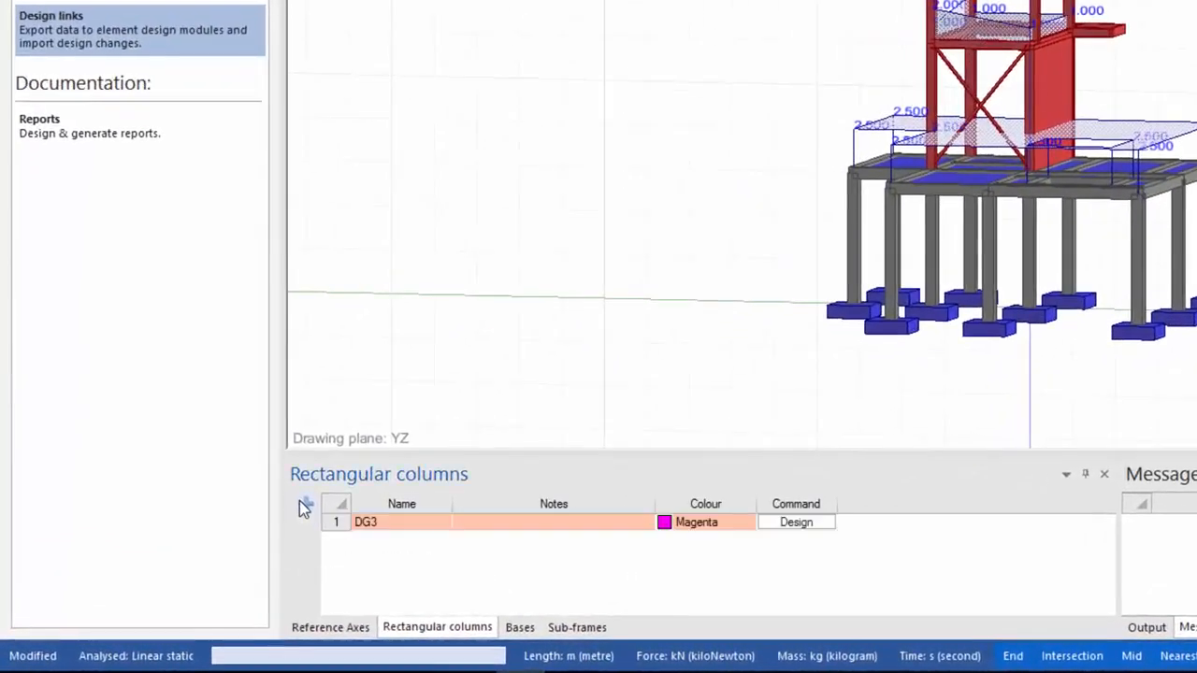
double_click(401, 521)
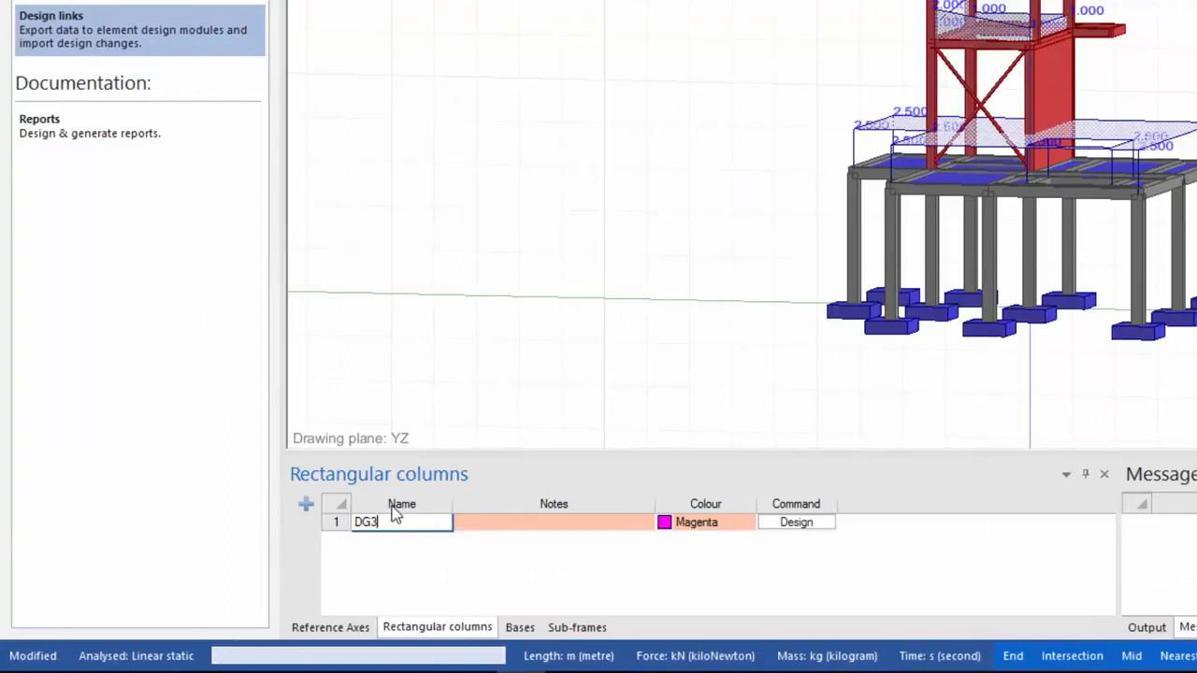
type("-")
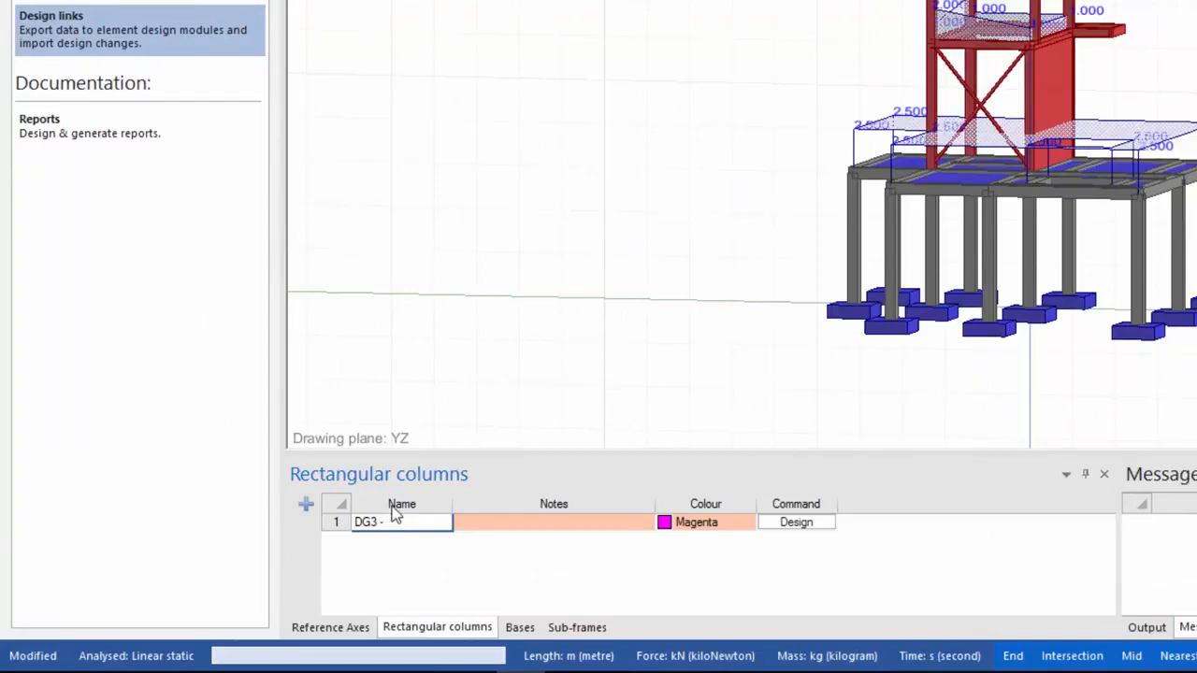
type("Re")
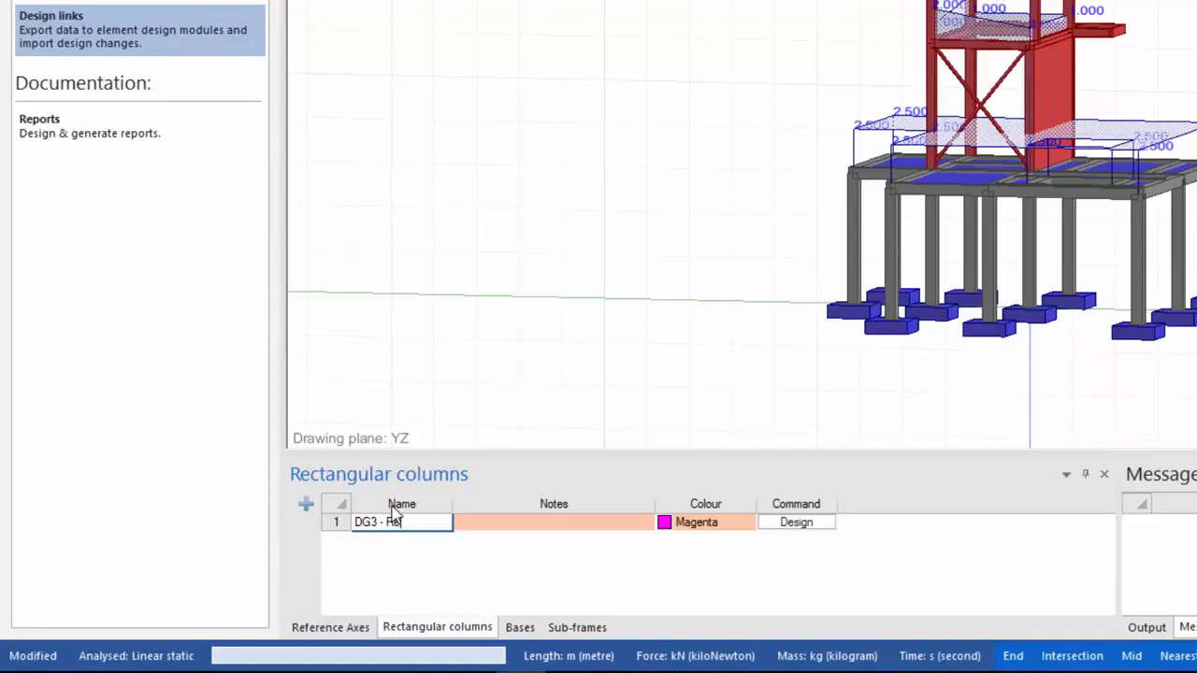
- Add a base design group and name it 'DG2 - Bases'
left_click(519, 628)
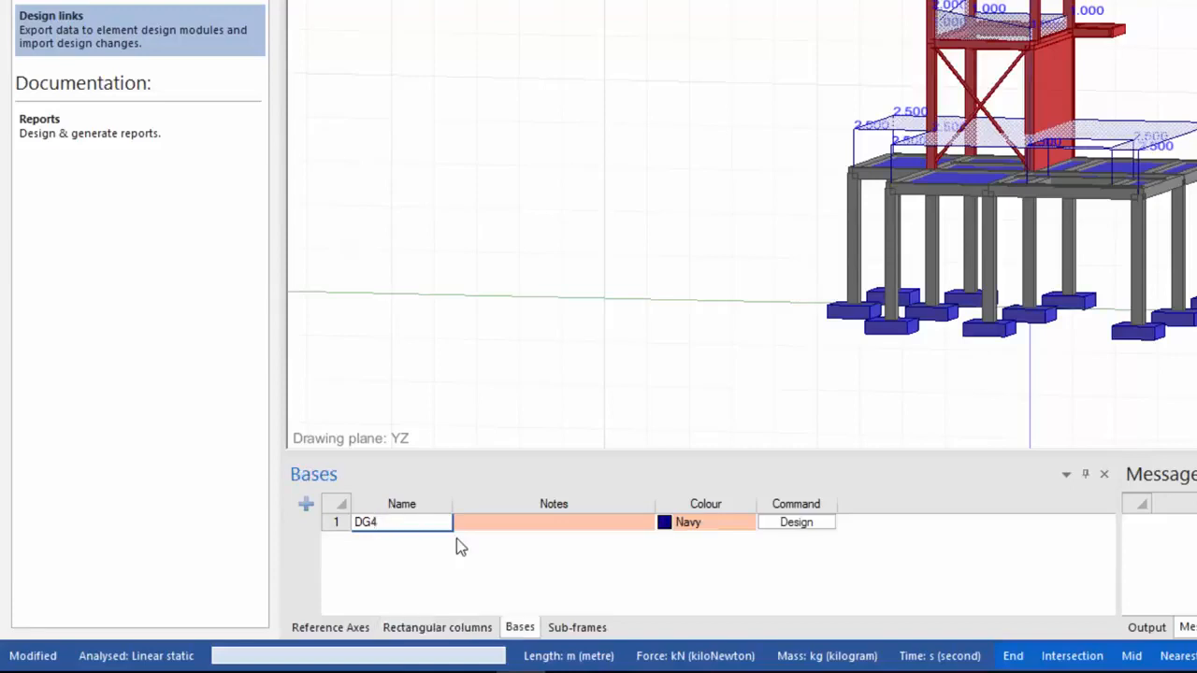
type("DG2-")
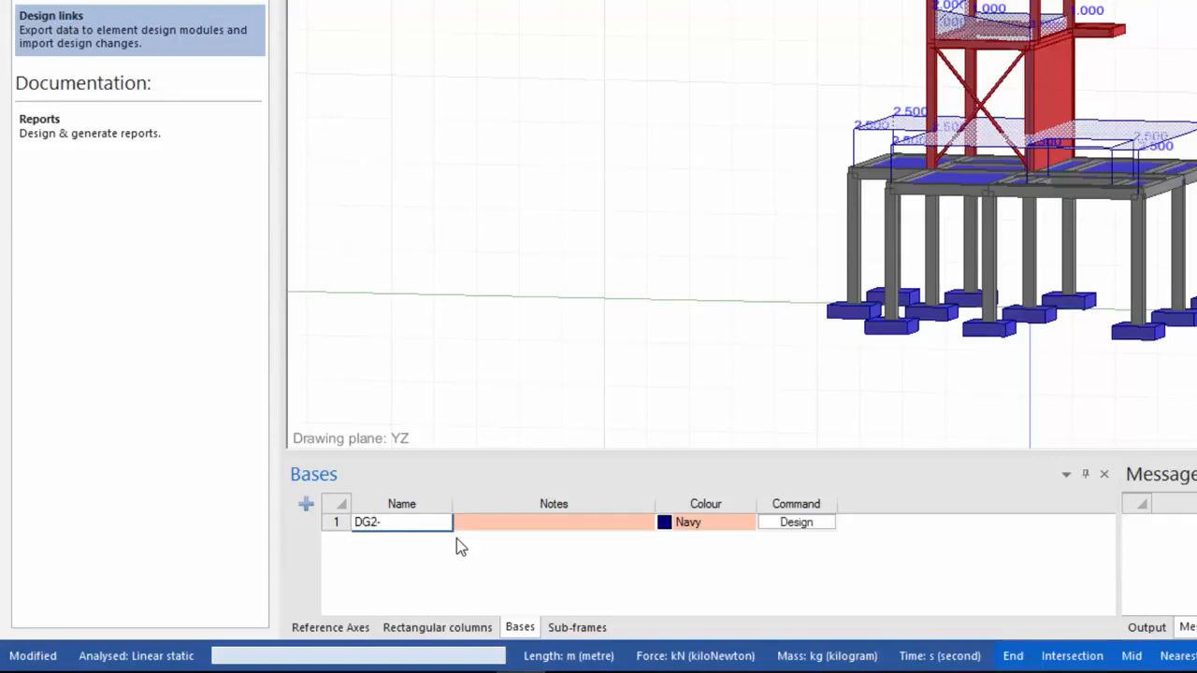
key("Backspace")
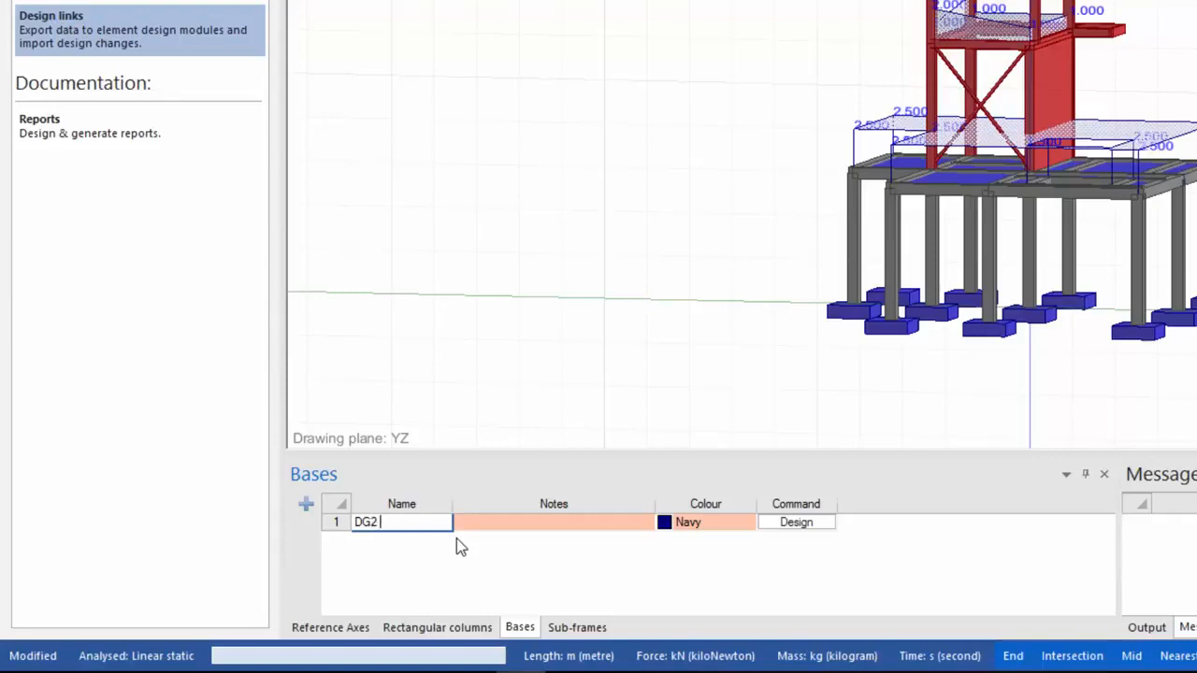
type("- Bases")
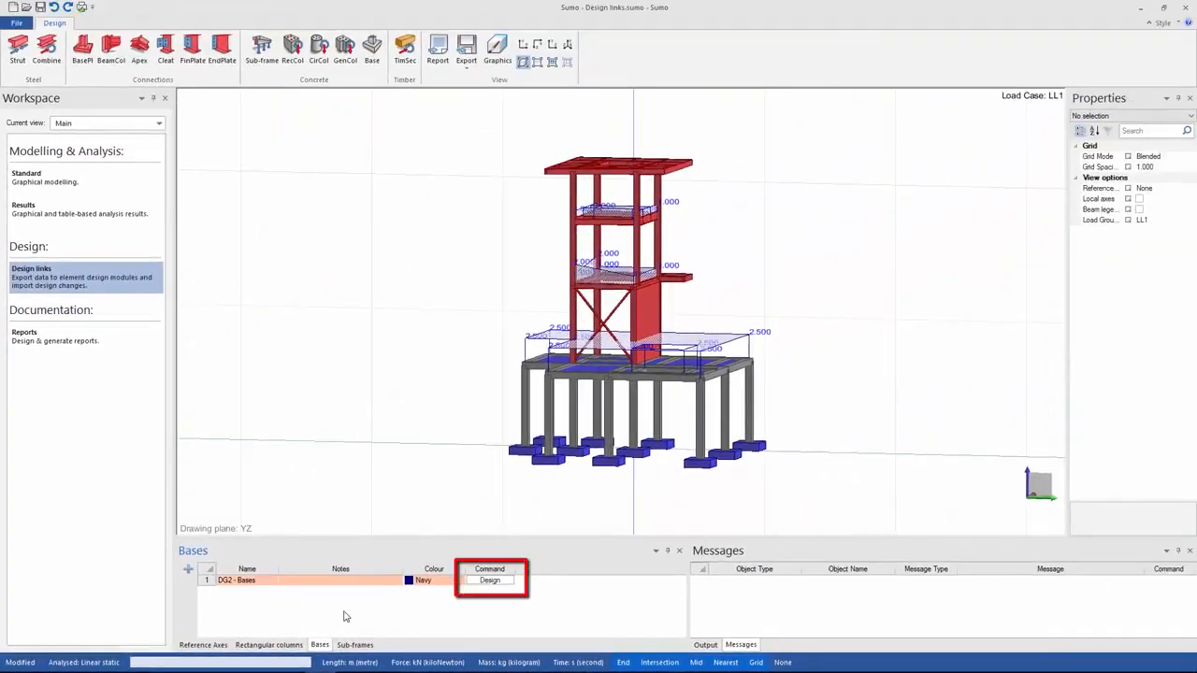
- Assign three pad footings to DG2 - Bases after the empty-group error
left_click(490, 580)
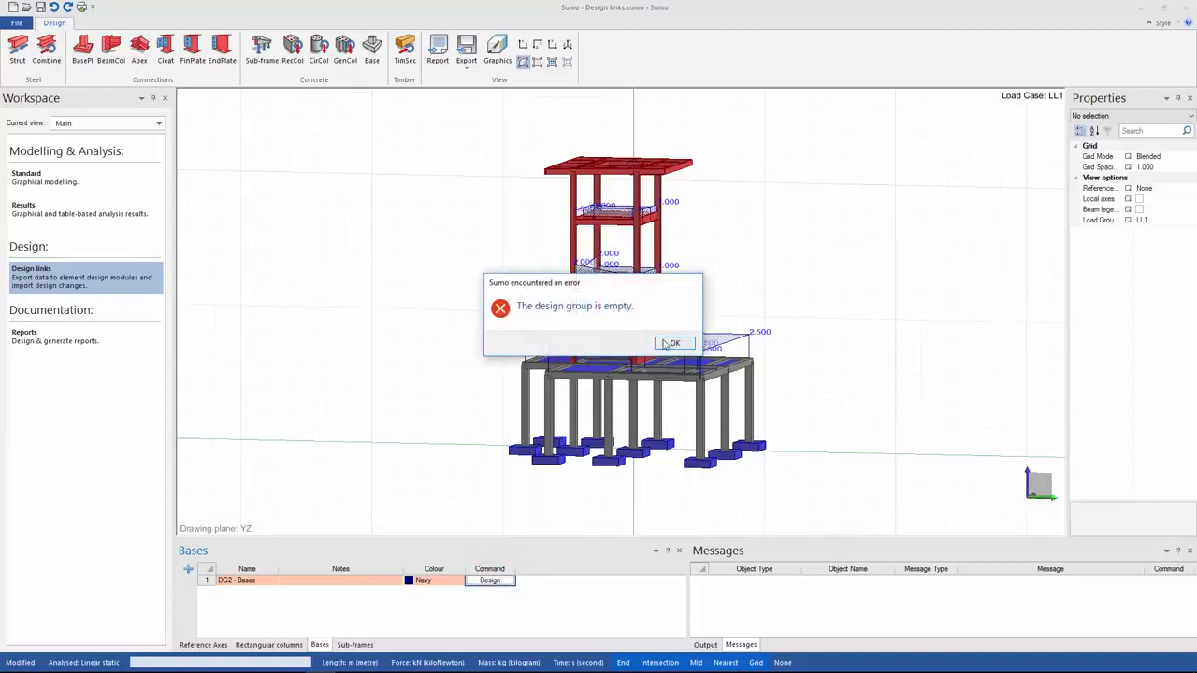
left_click(673, 343)
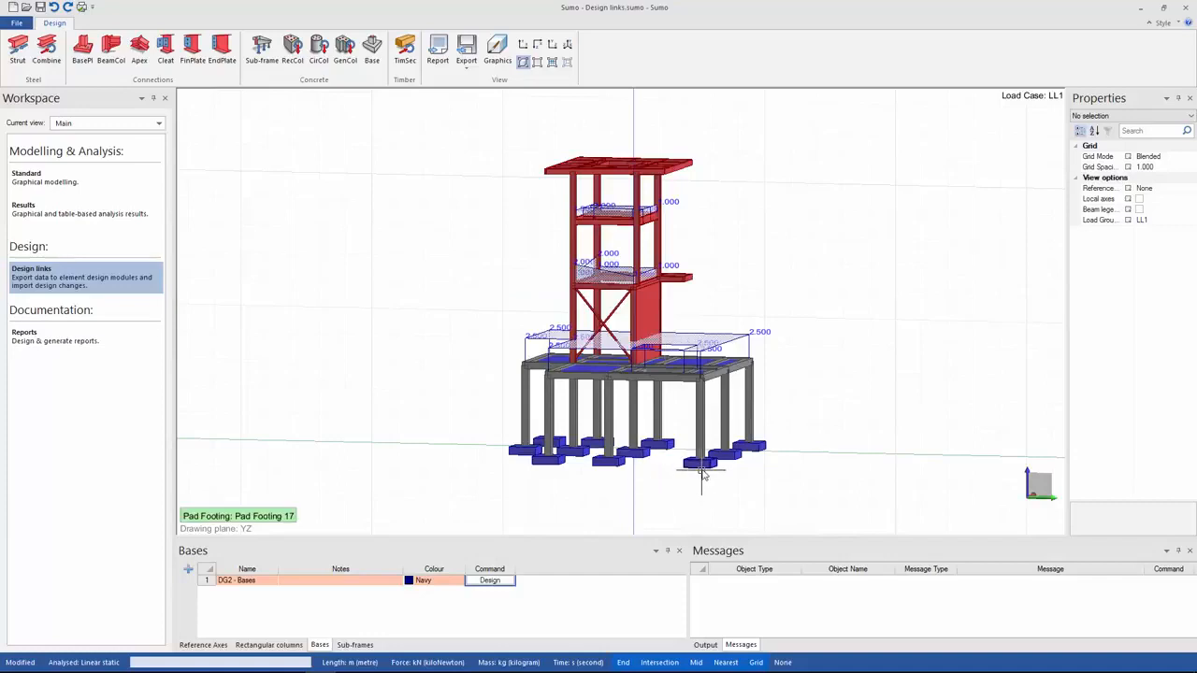
left_click(704, 462)
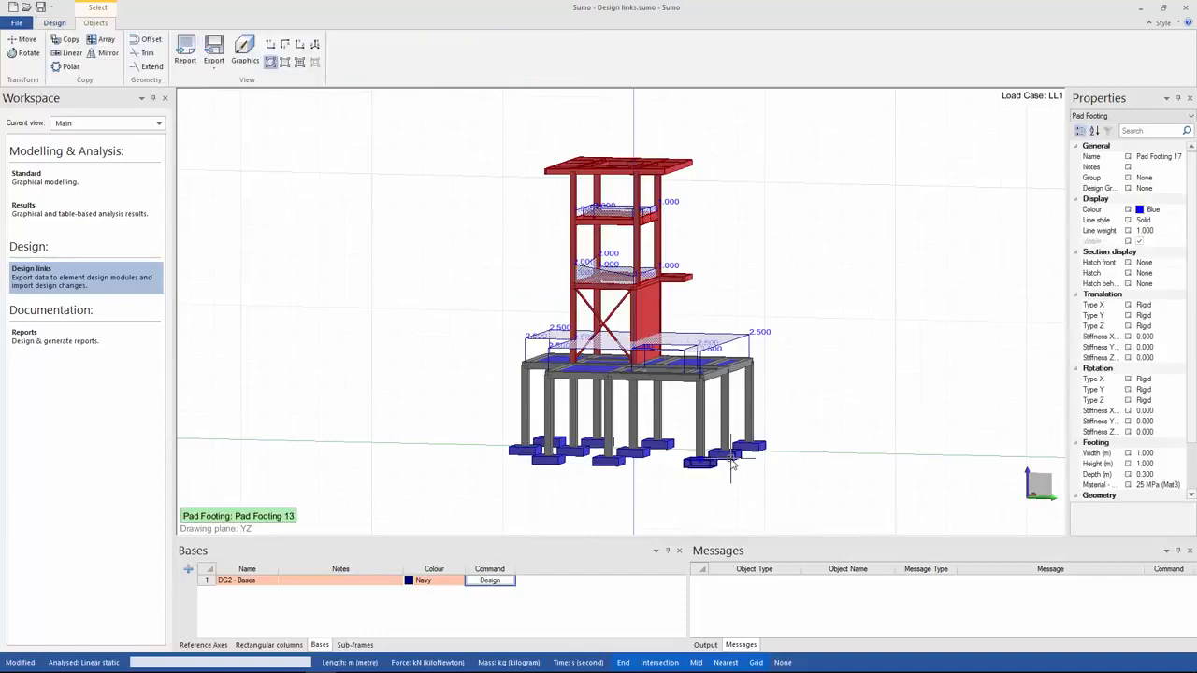
left_click(748, 449)
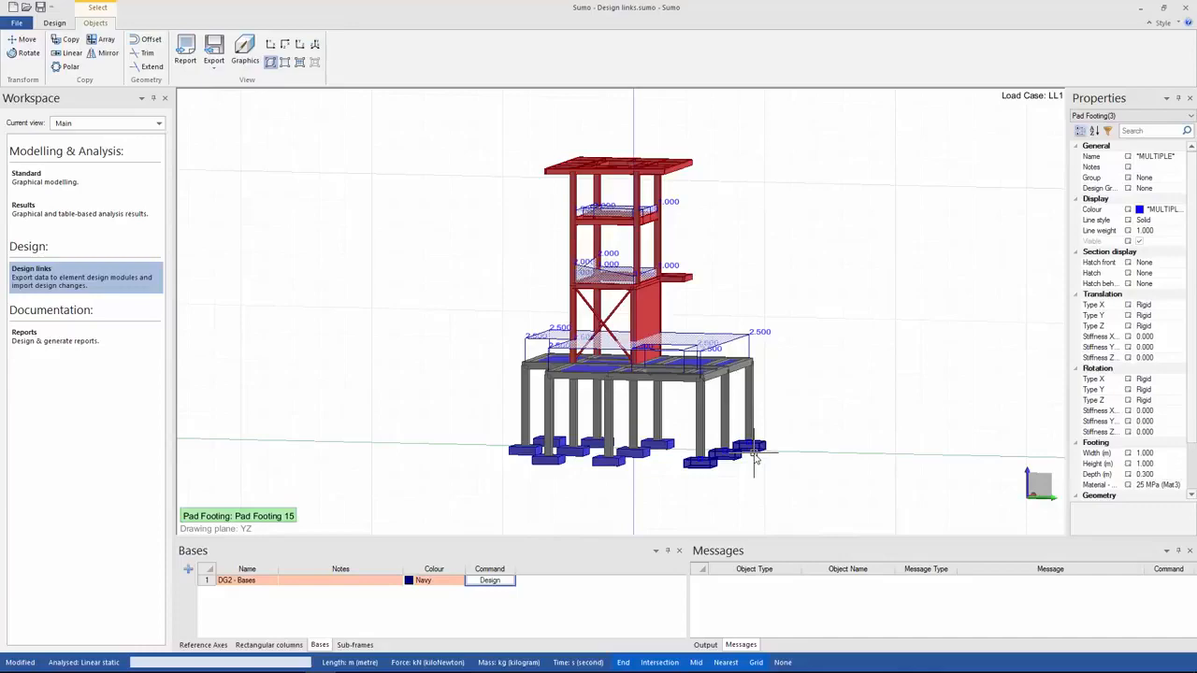
mouse_move(1055, 192)
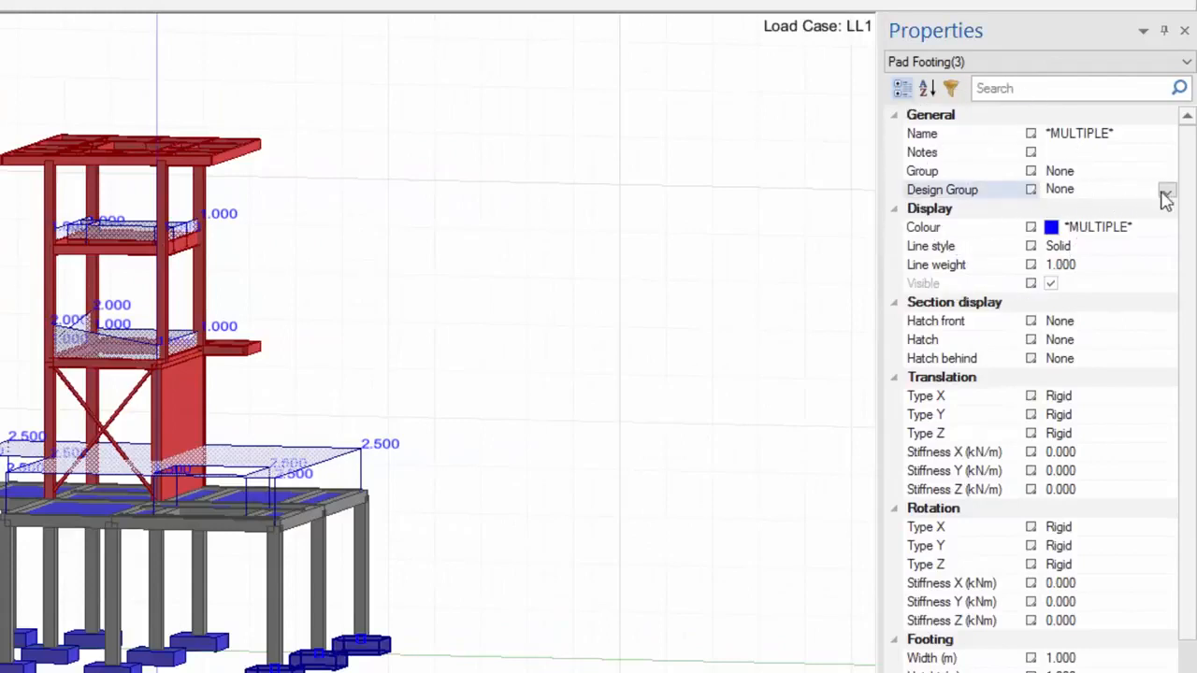
left_click(1167, 190)
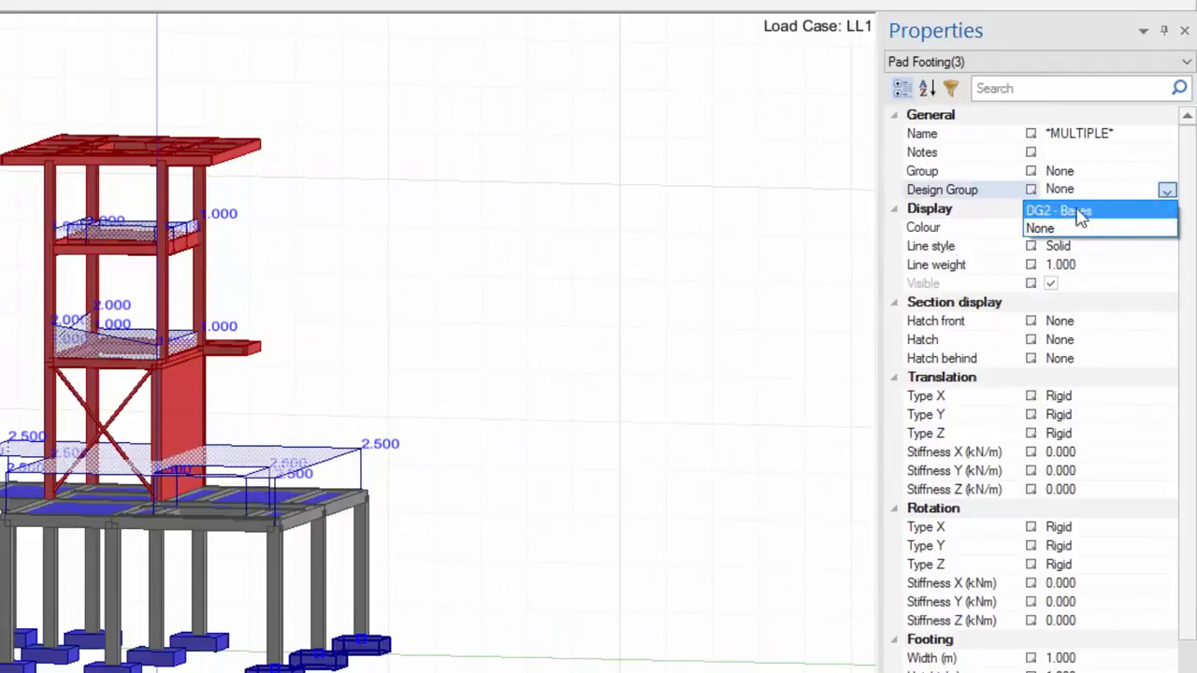
left_click(1057, 211)
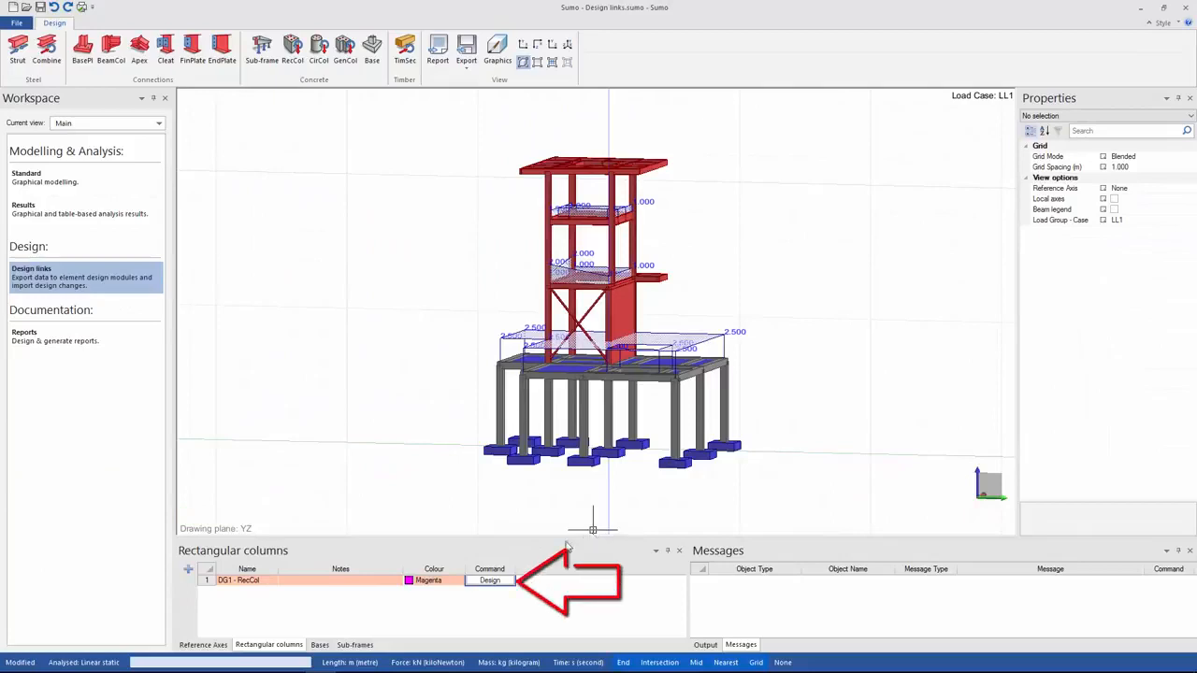
- Export DG2 - Bases to base design with all load cases and SABS 0100 - 2000
left_click(489, 580)
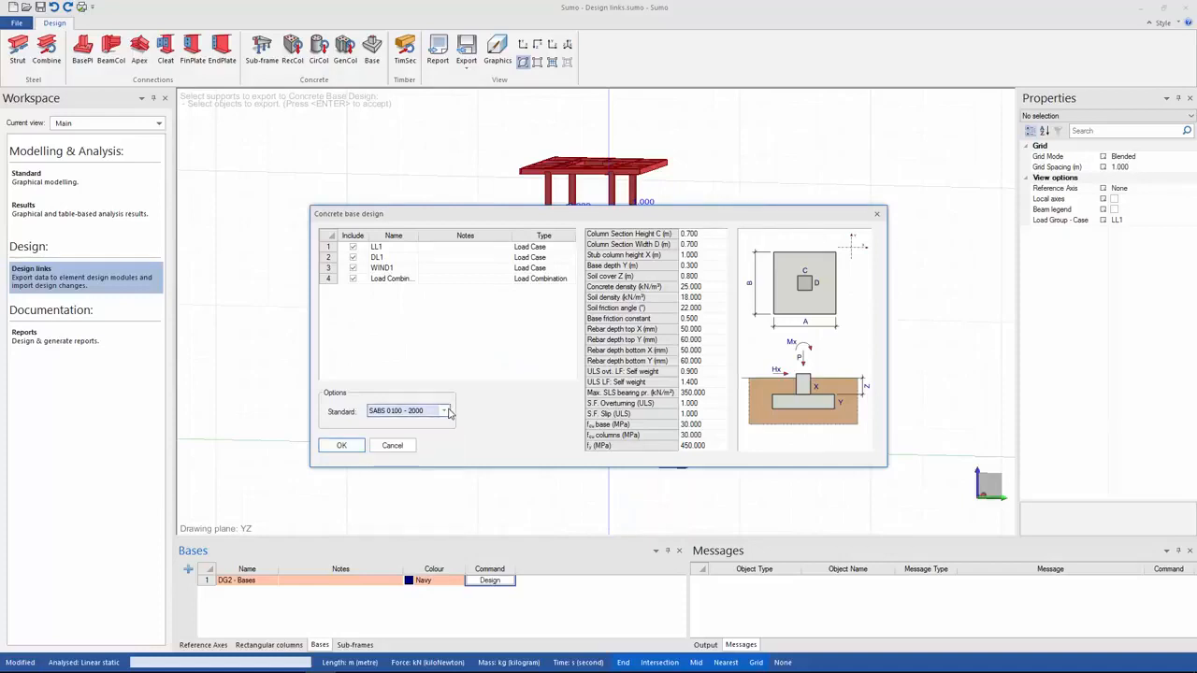
mouse_move(653, 260)
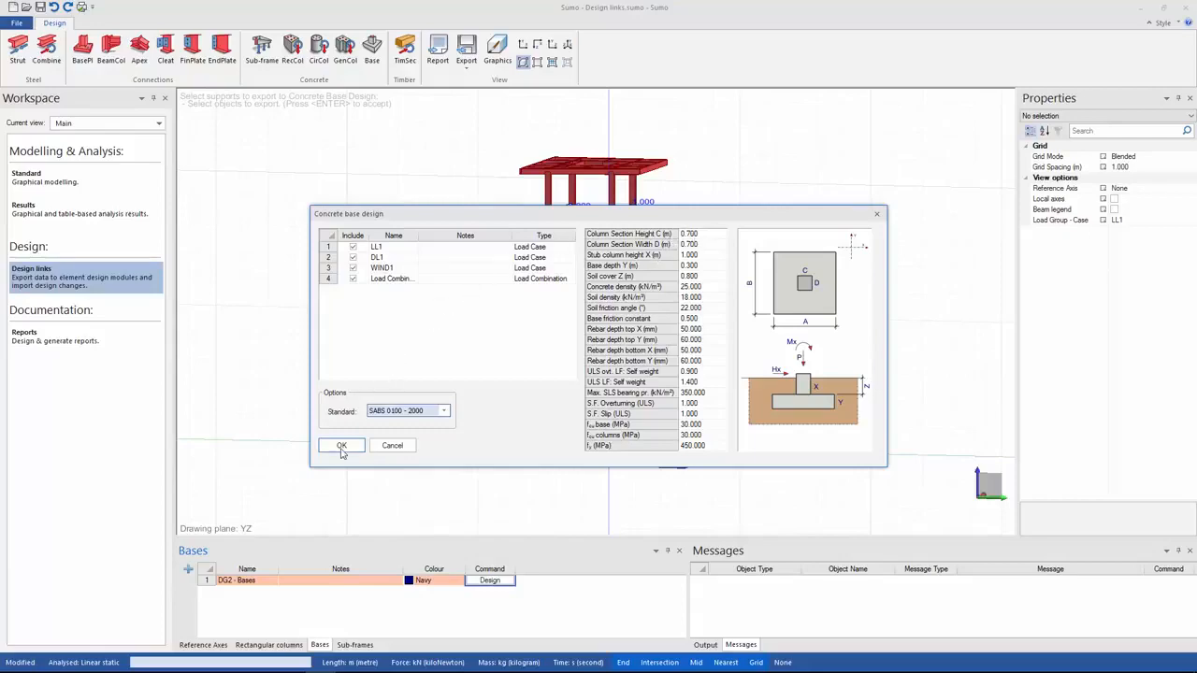
left_click(341, 445)
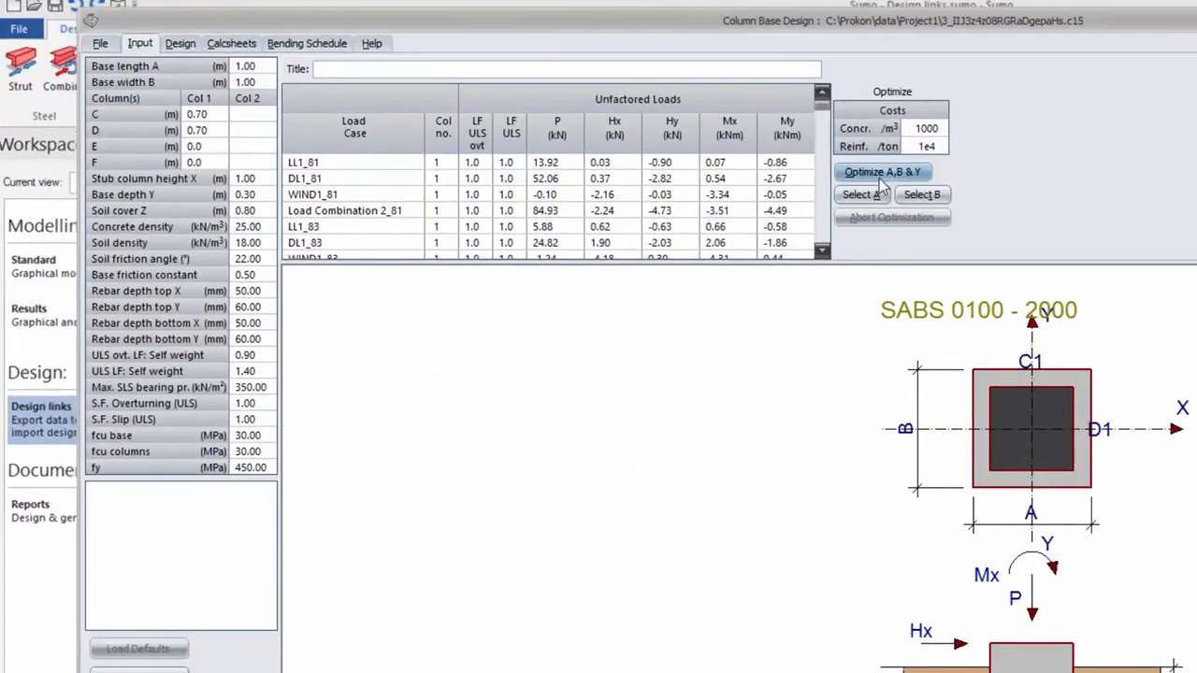
- Optimise base length, width and depth to 1.30 by 1.10 m, then return to Sumo
left_click(882, 171)
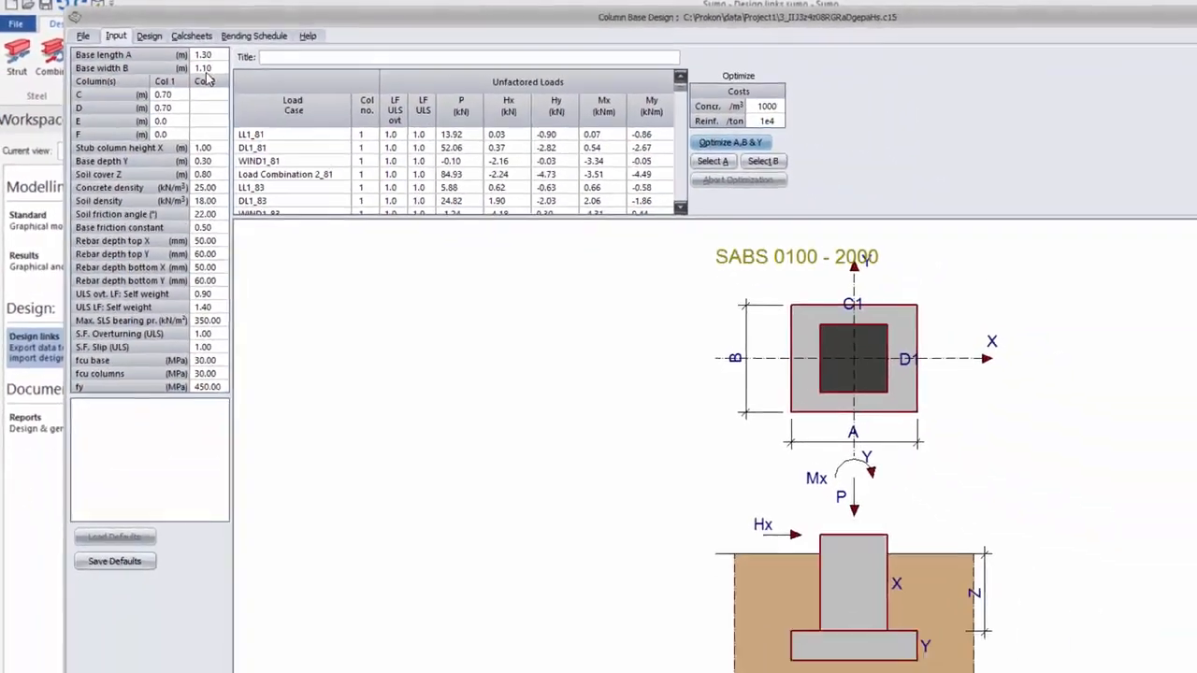
left_click(66, 29)
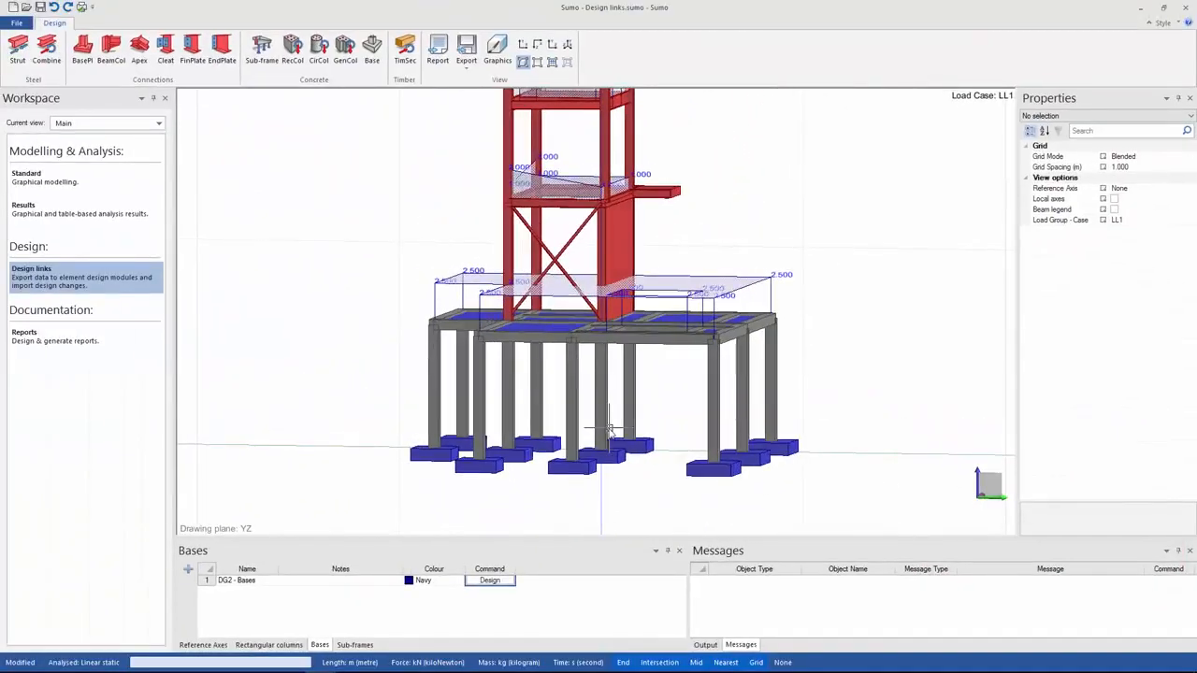
mouse_move(339, 528)
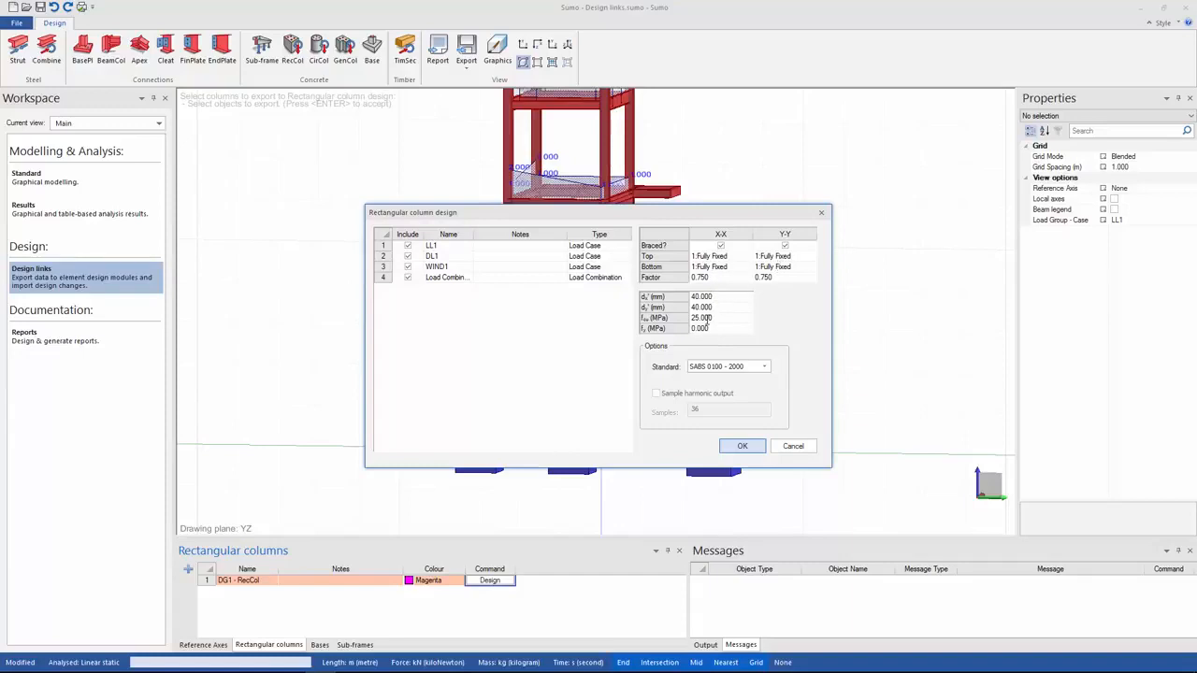
- Export DG1 - RecCol to Rectangular Column Design with all four load cases
left_click(742, 445)
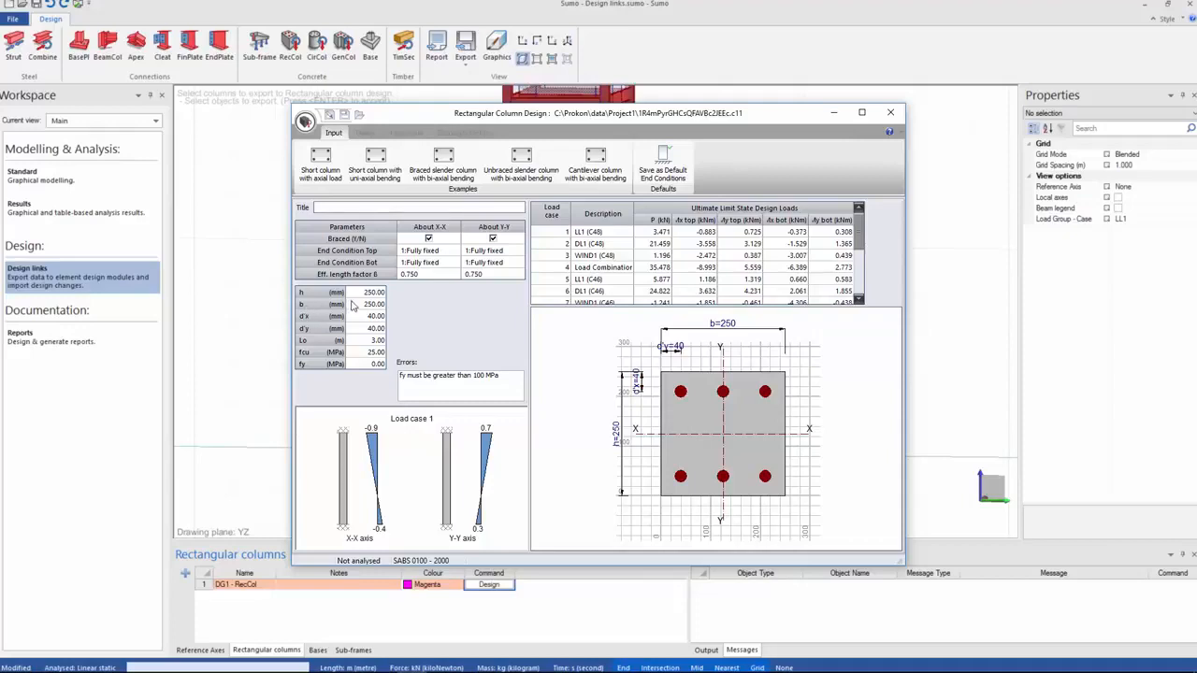
- Resize the column to 300 by 300 mm with fy 250 MPa and close
left_click(380, 304)
type("300")
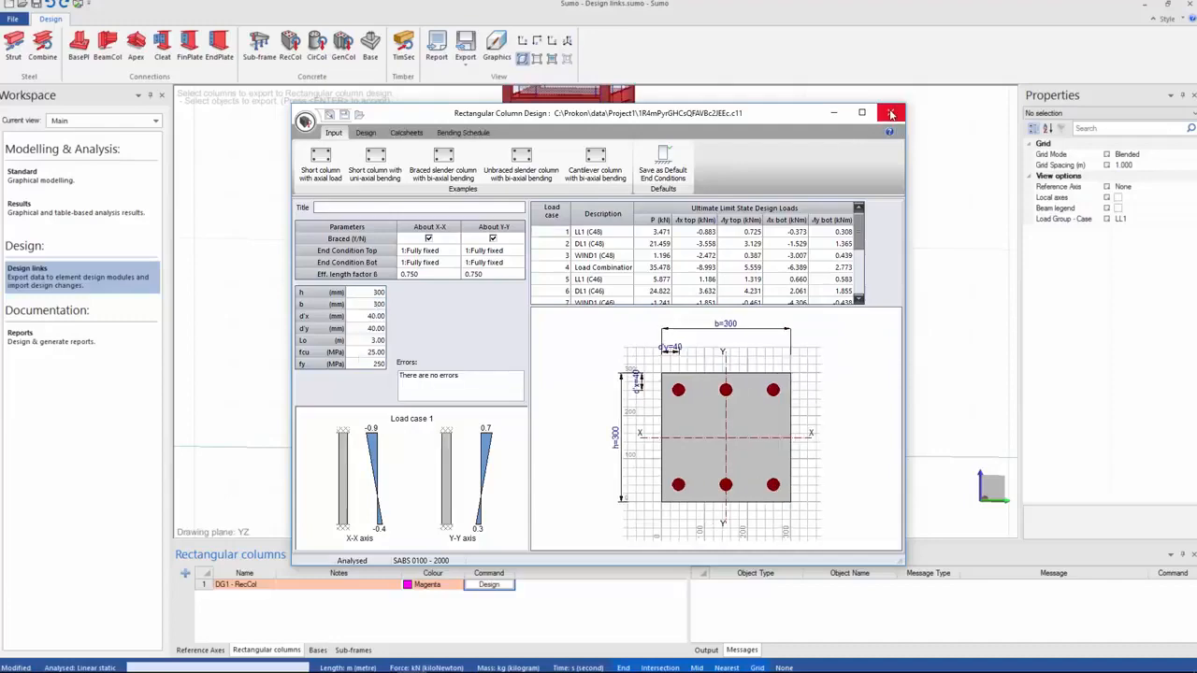
left_click(891, 114)
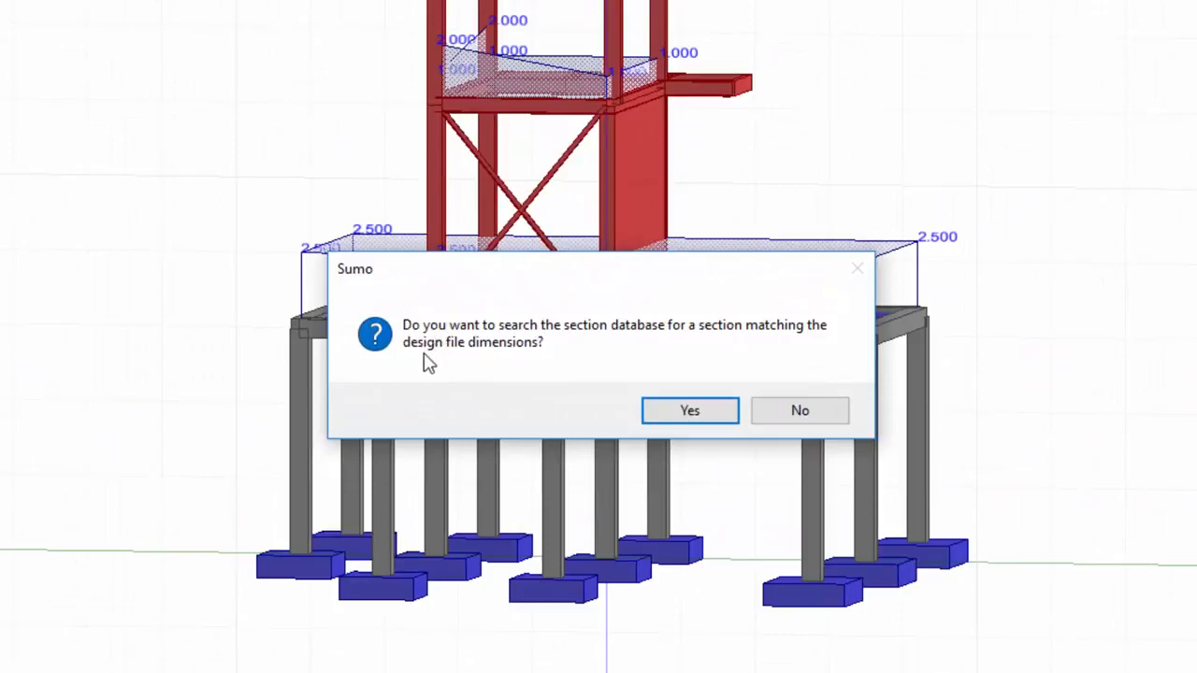
mouse_move(435, 363)
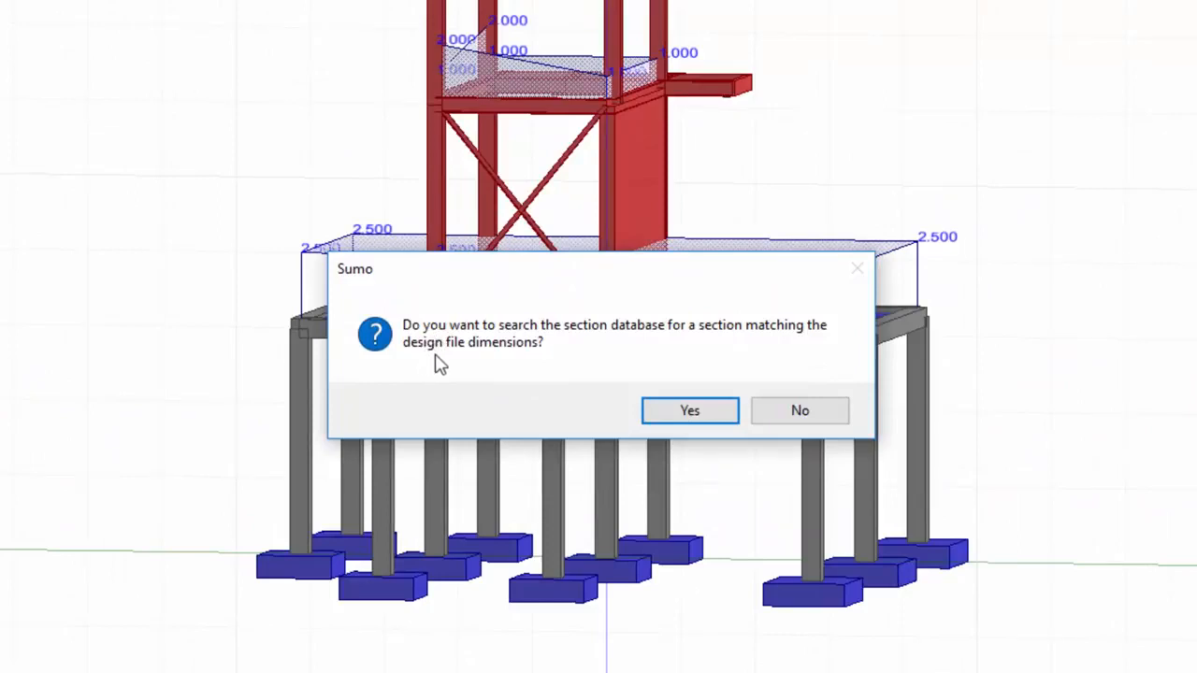
mouse_move(449, 364)
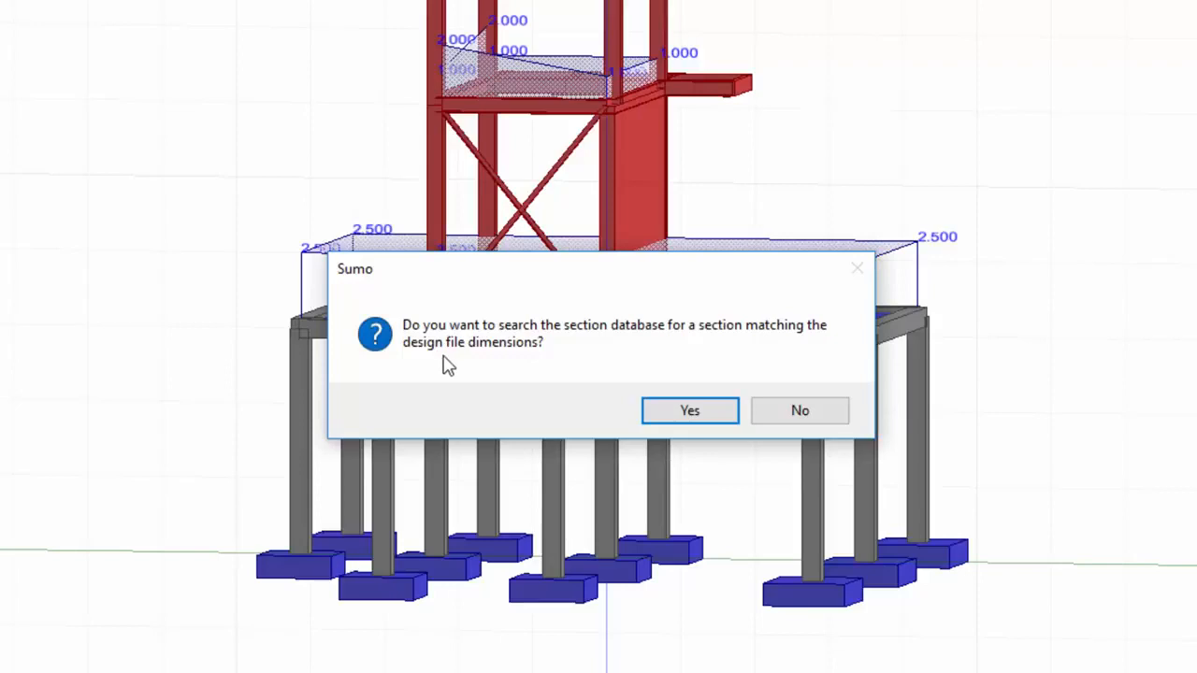
- Search the section database and add the matching 300x500 section to the model
left_click(689, 411)
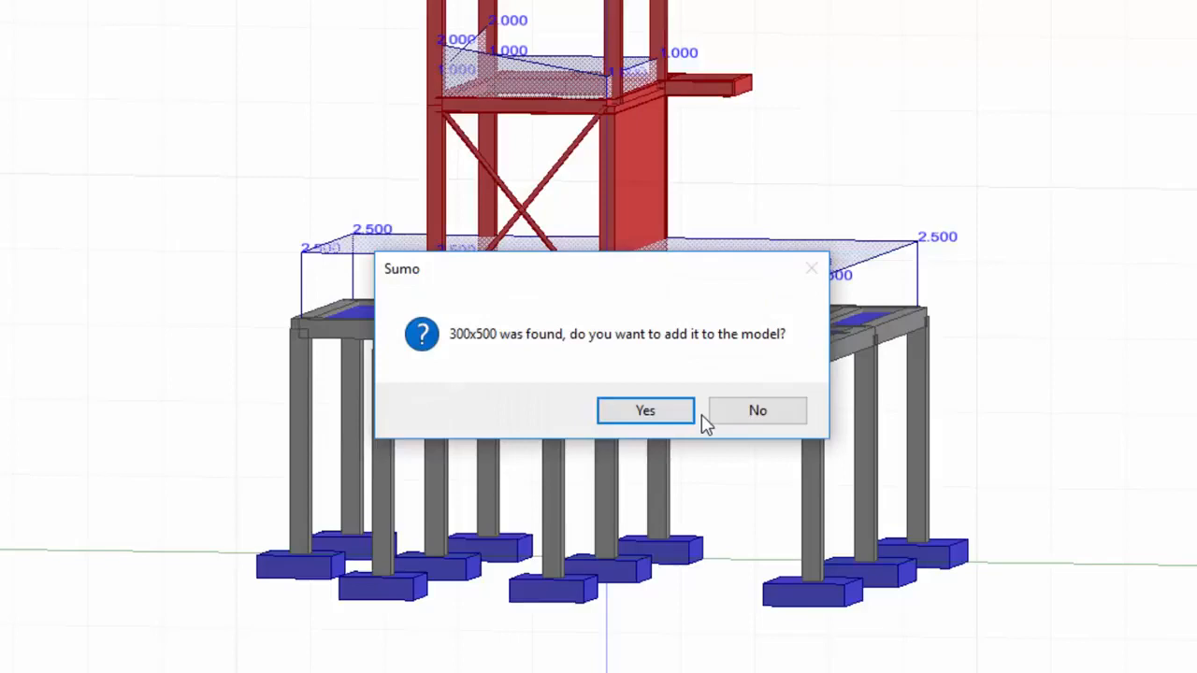
mouse_move(469, 354)
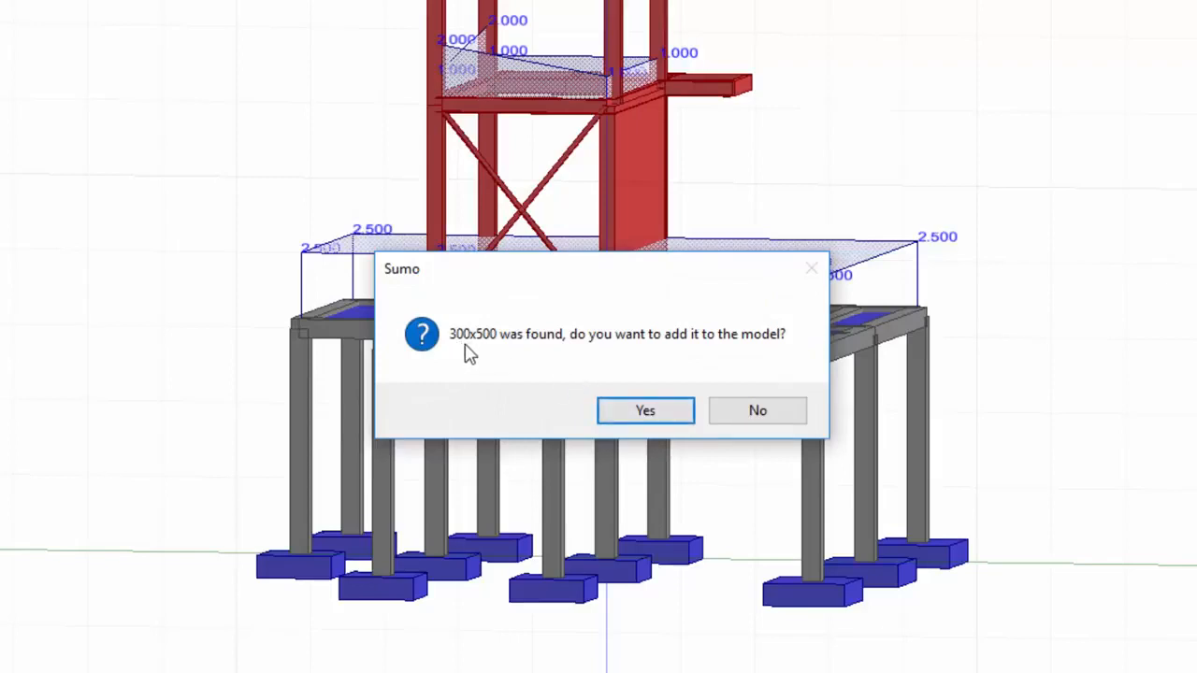
mouse_move(645, 412)
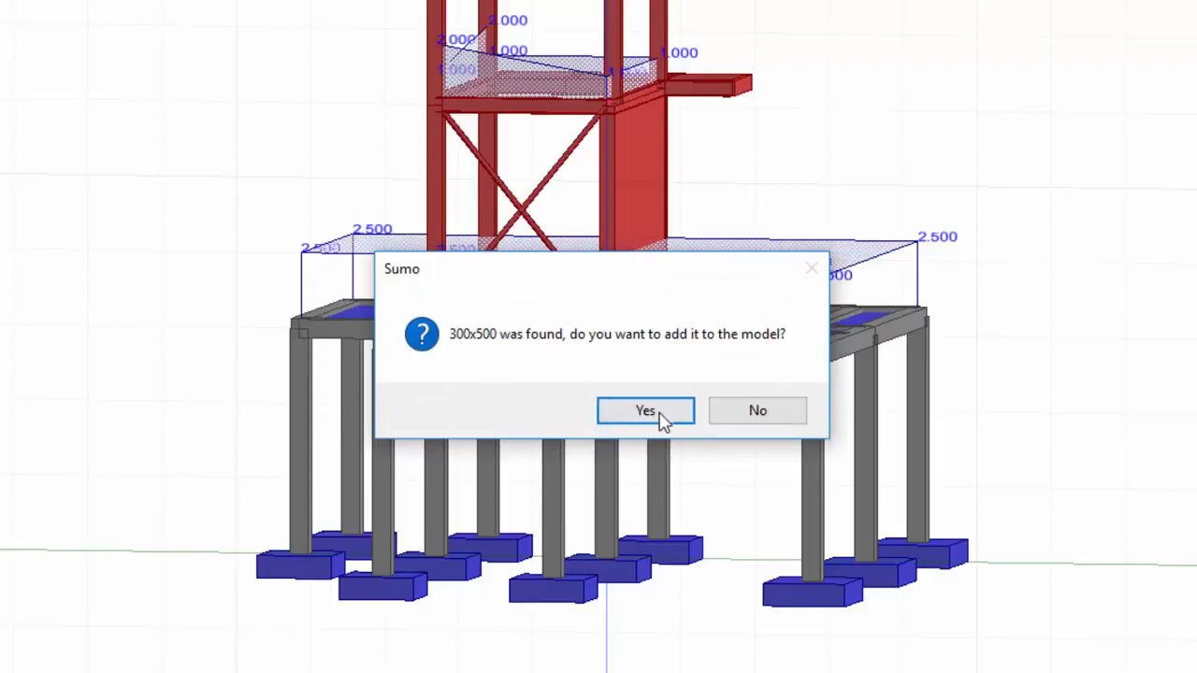
left_click(645, 411)
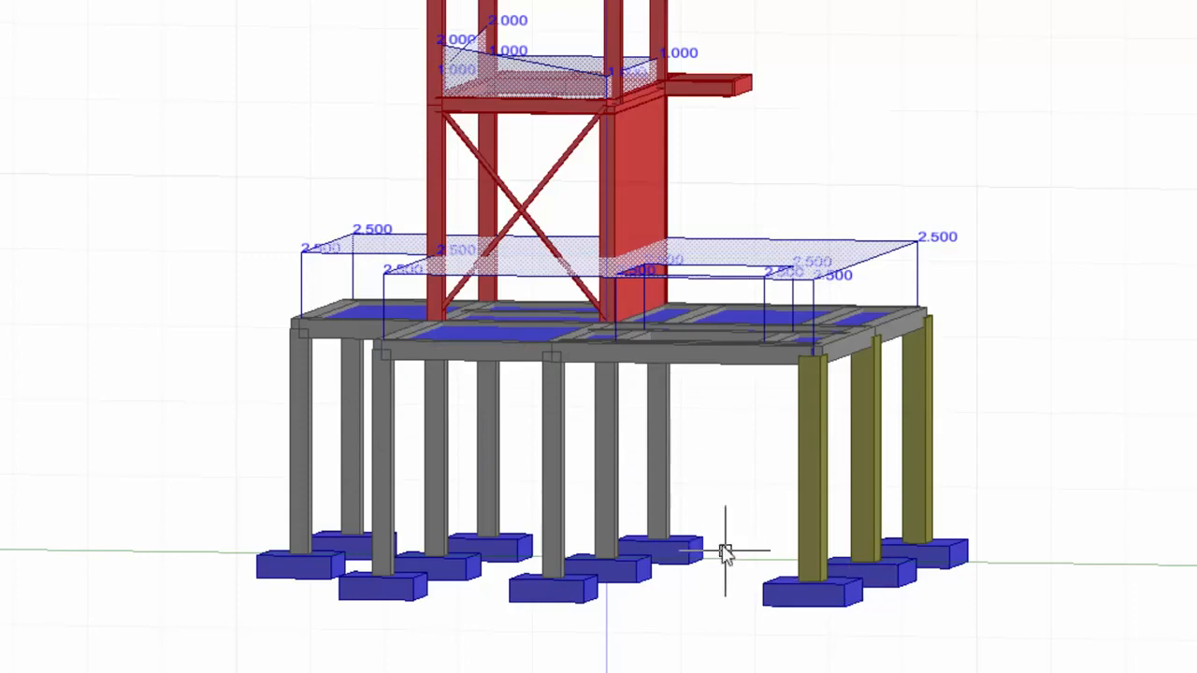
left_click_drag(725, 551, 579, 542)
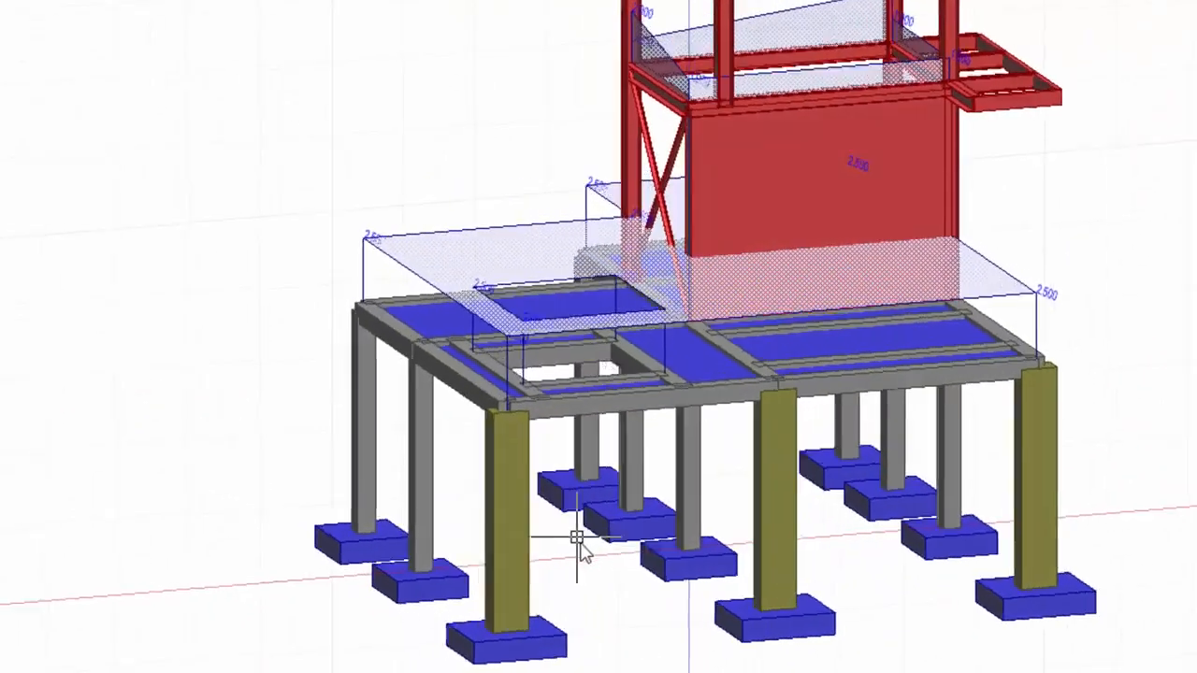
left_click_drag(577, 540, 793, 496)
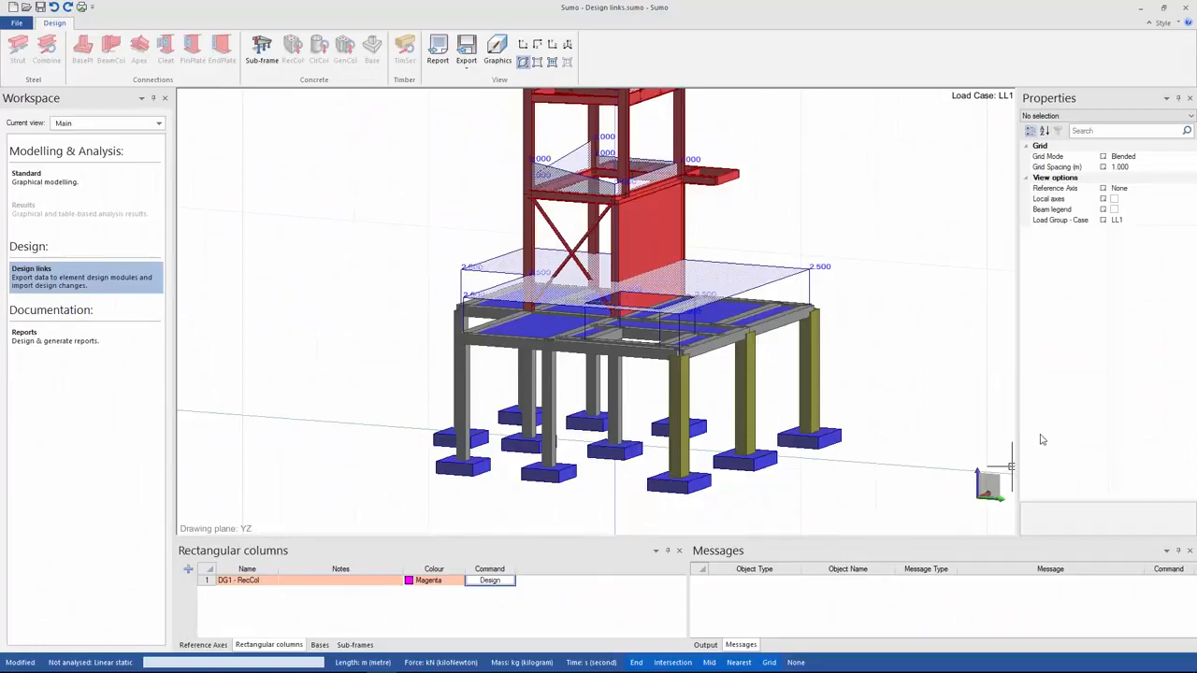
mouse_move(741, 515)
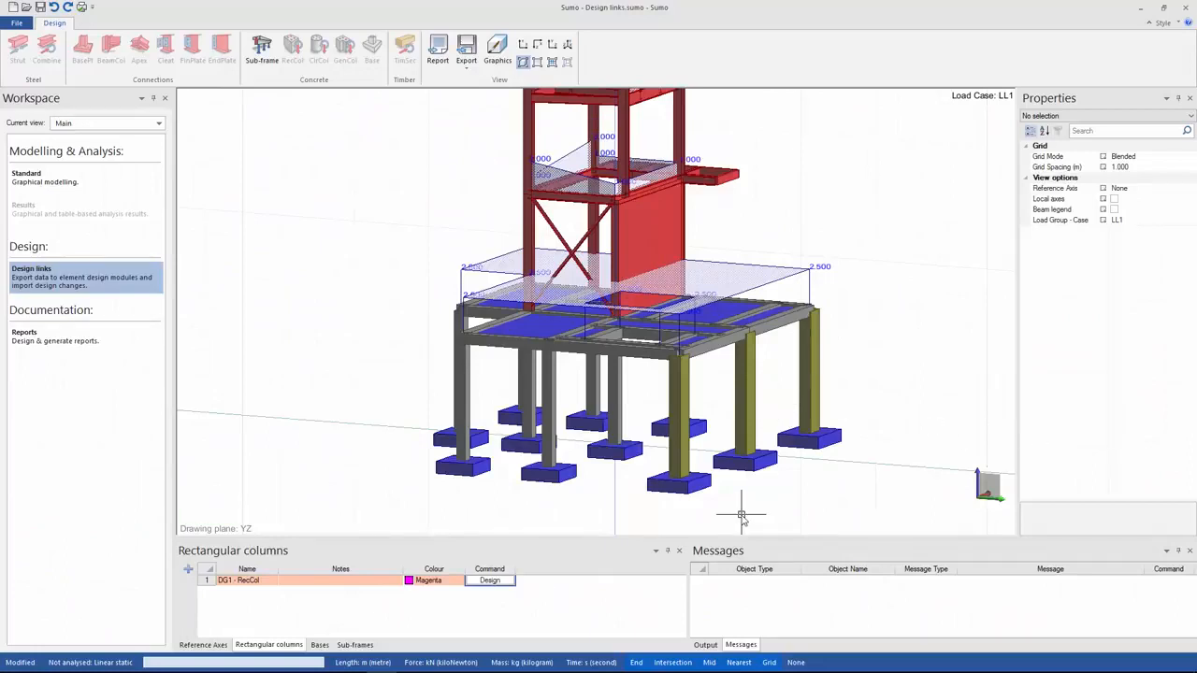